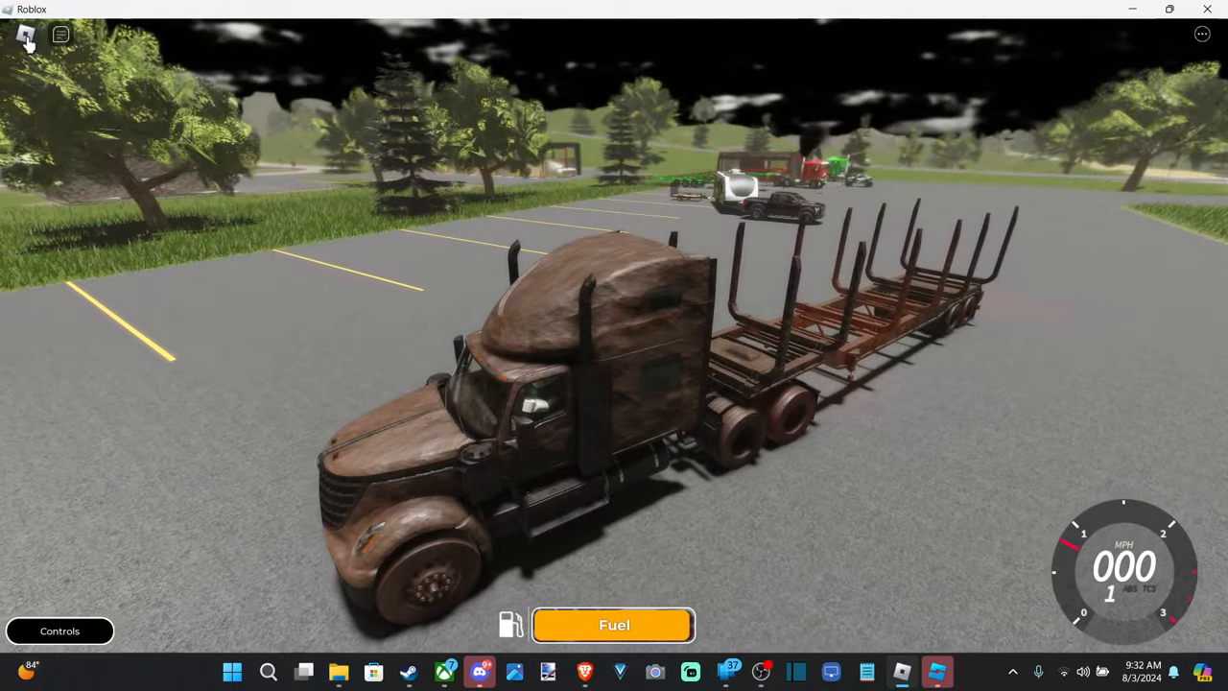
Bring up the in-game menu's Captures section with the video recording option
click(27, 35)
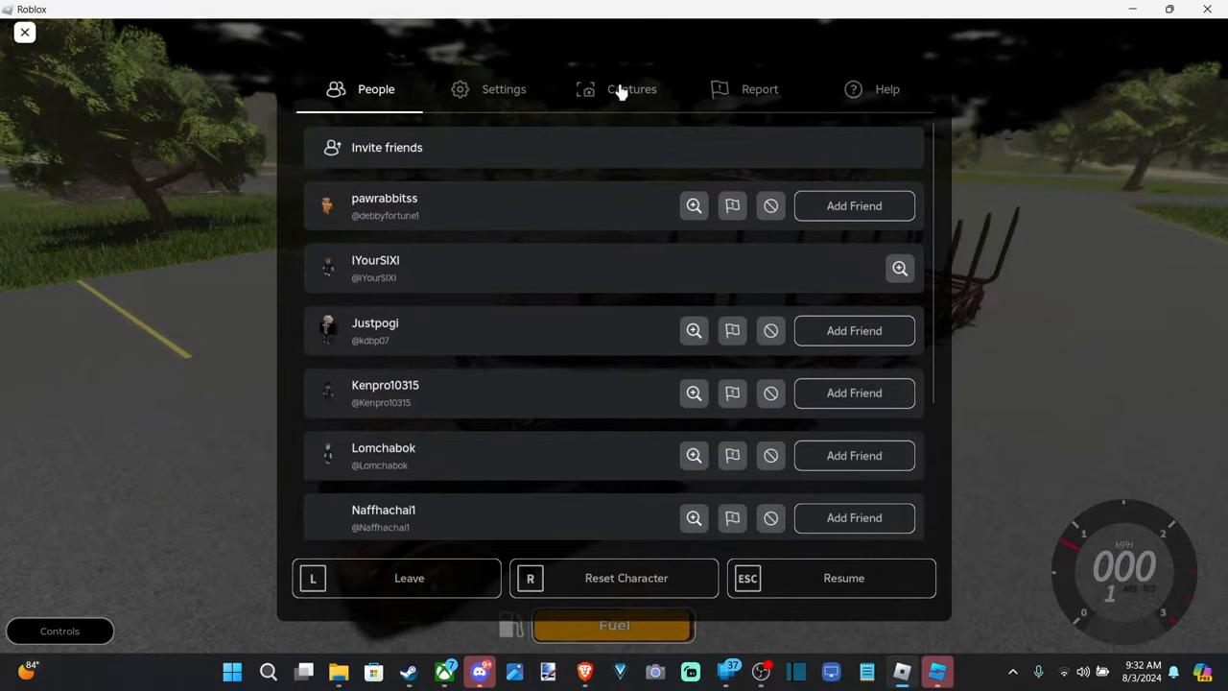
click(632, 89)
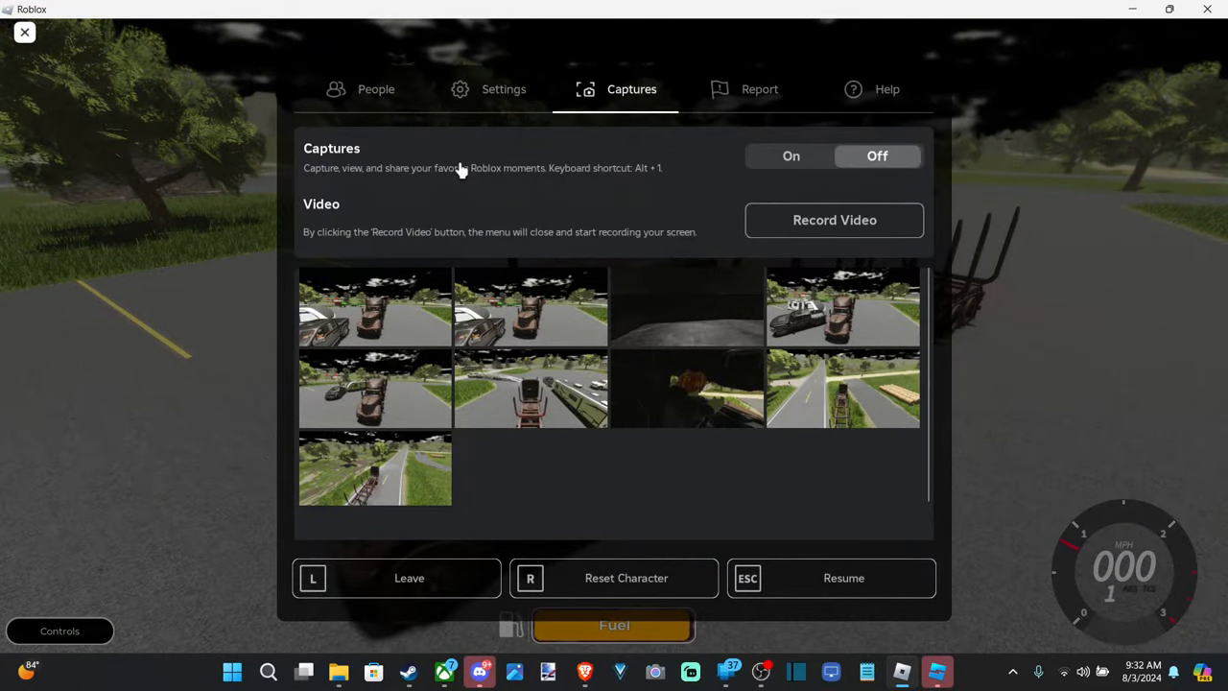
mouse_move(342, 264)
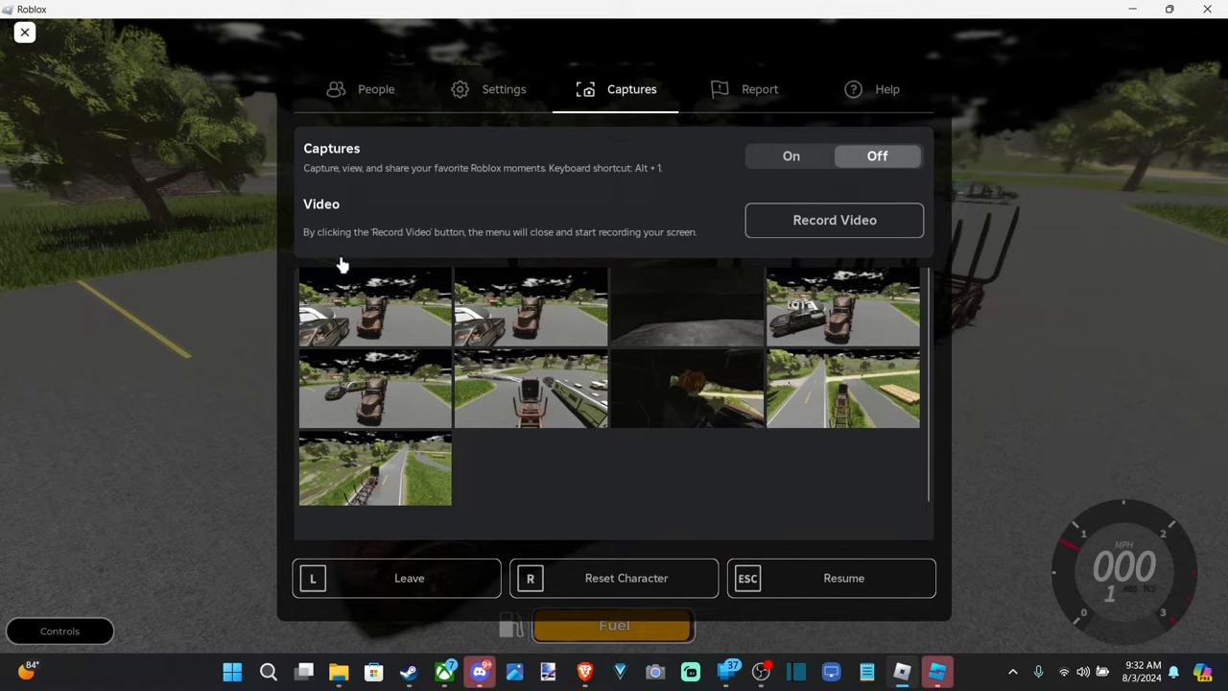
mouse_move(477, 245)
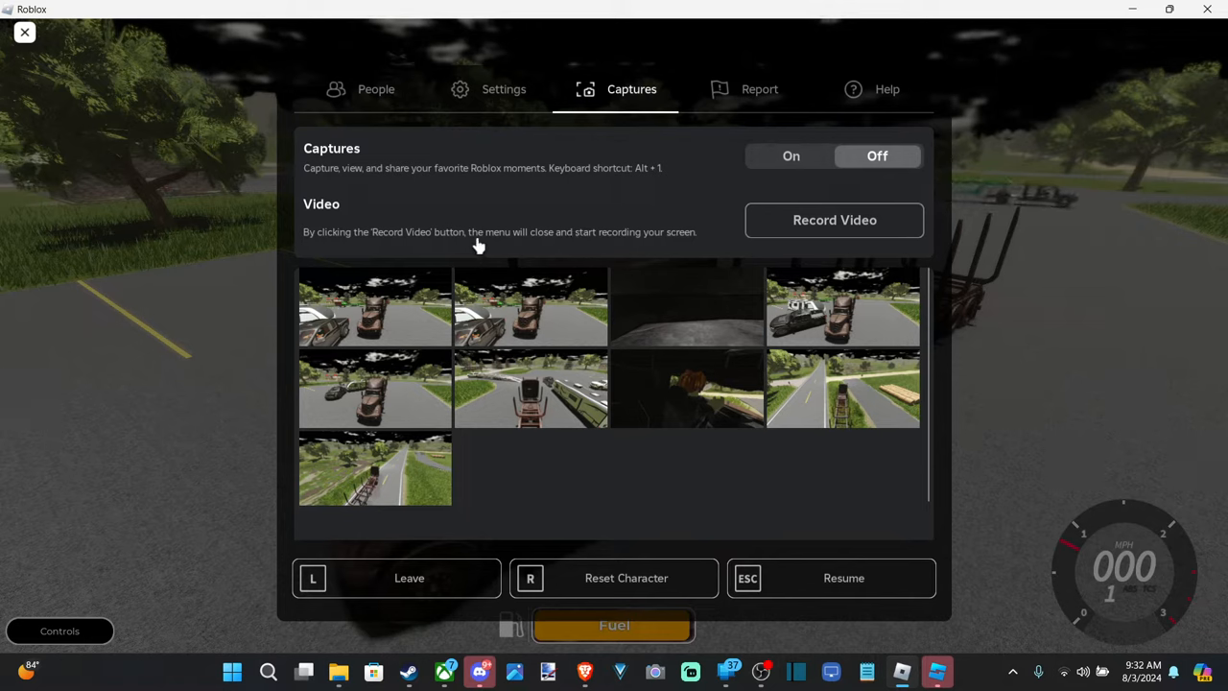
mouse_move(541, 248)
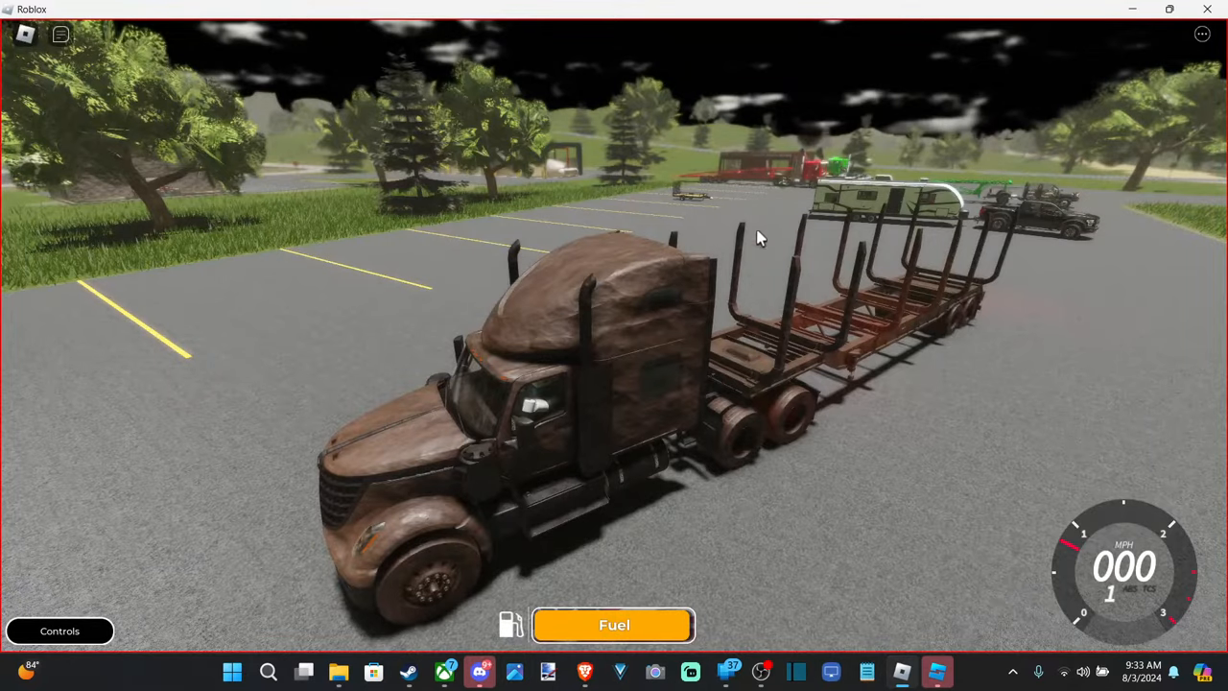
Drive the truck forward across the lot, then return to the game menu
key(w)
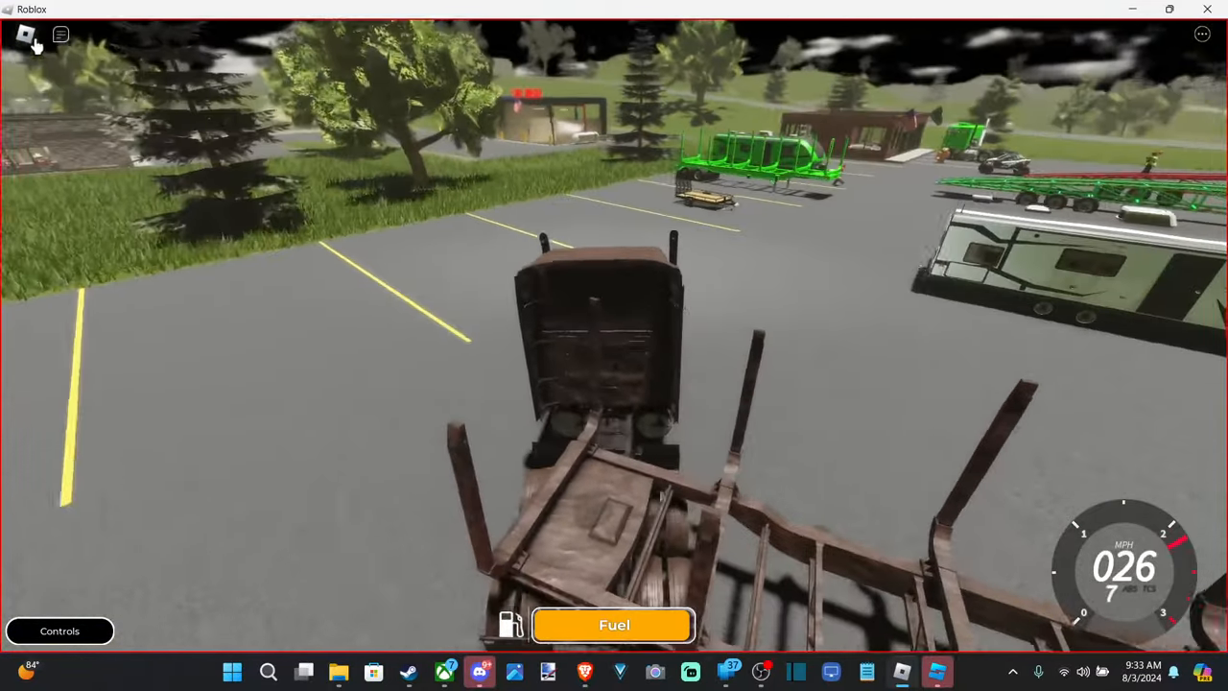
click(61, 35)
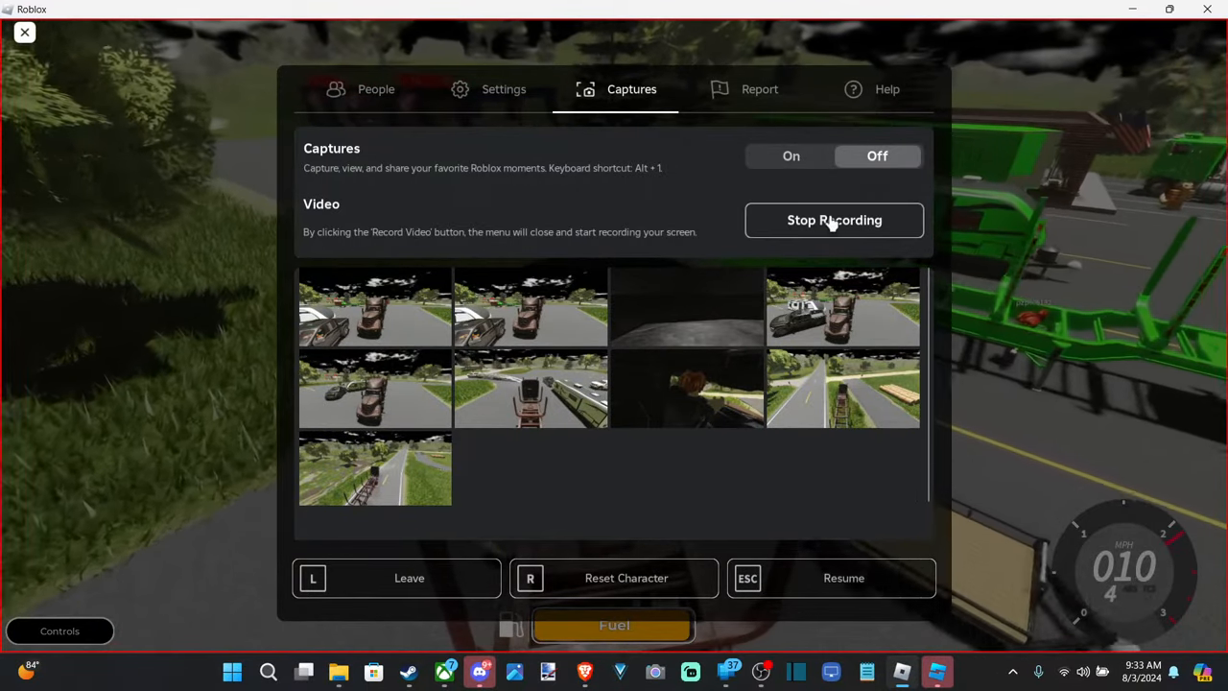
Stop the running video recording and return to the game
click(833, 218)
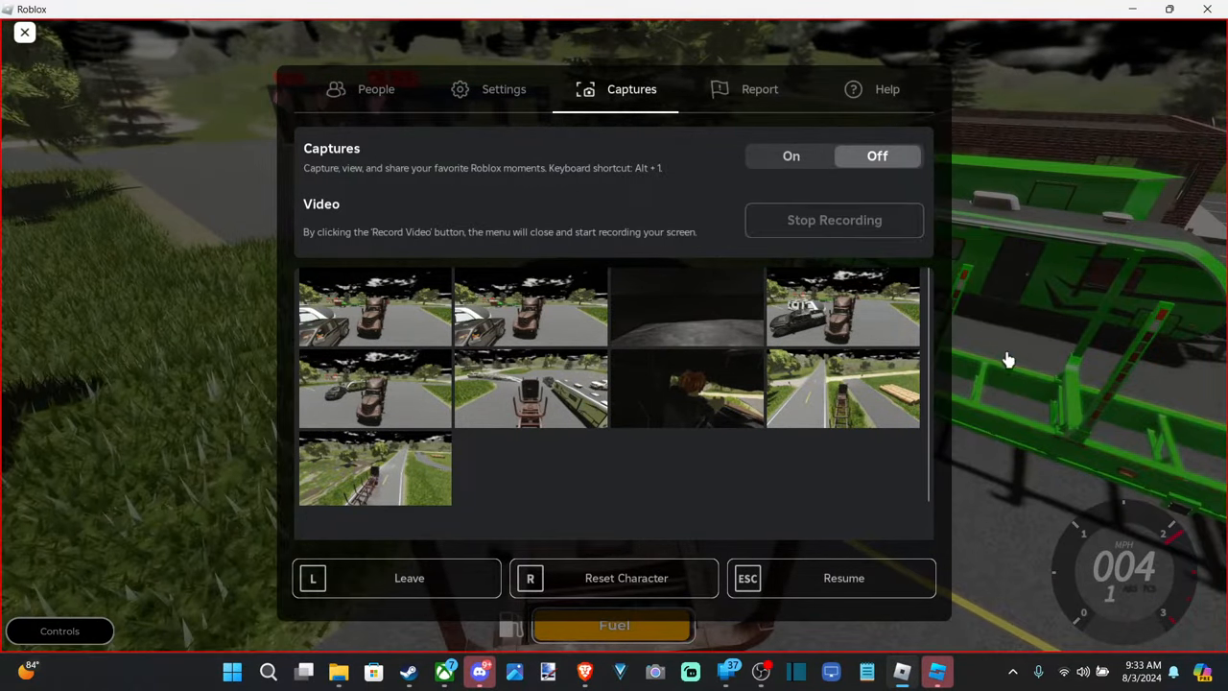
click(833, 219)
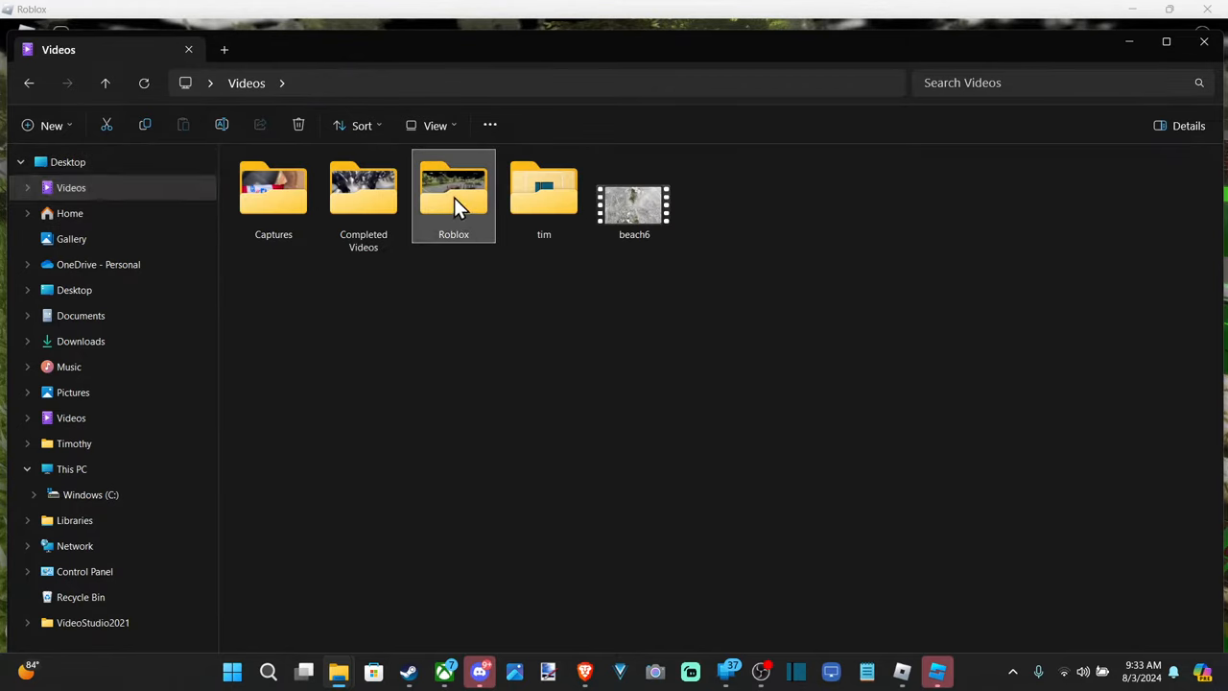
Show the Roblox folder's saved robloxapp video files, including the new recording
double_click(452, 191)
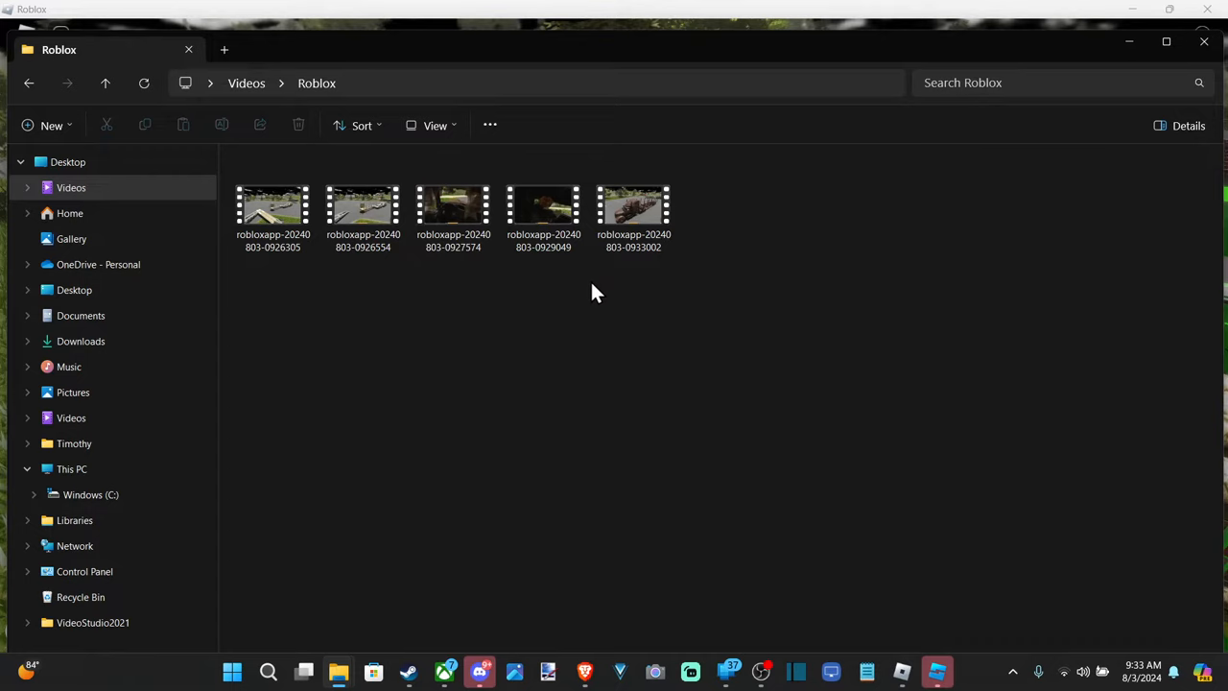
mouse_move(514, 296)
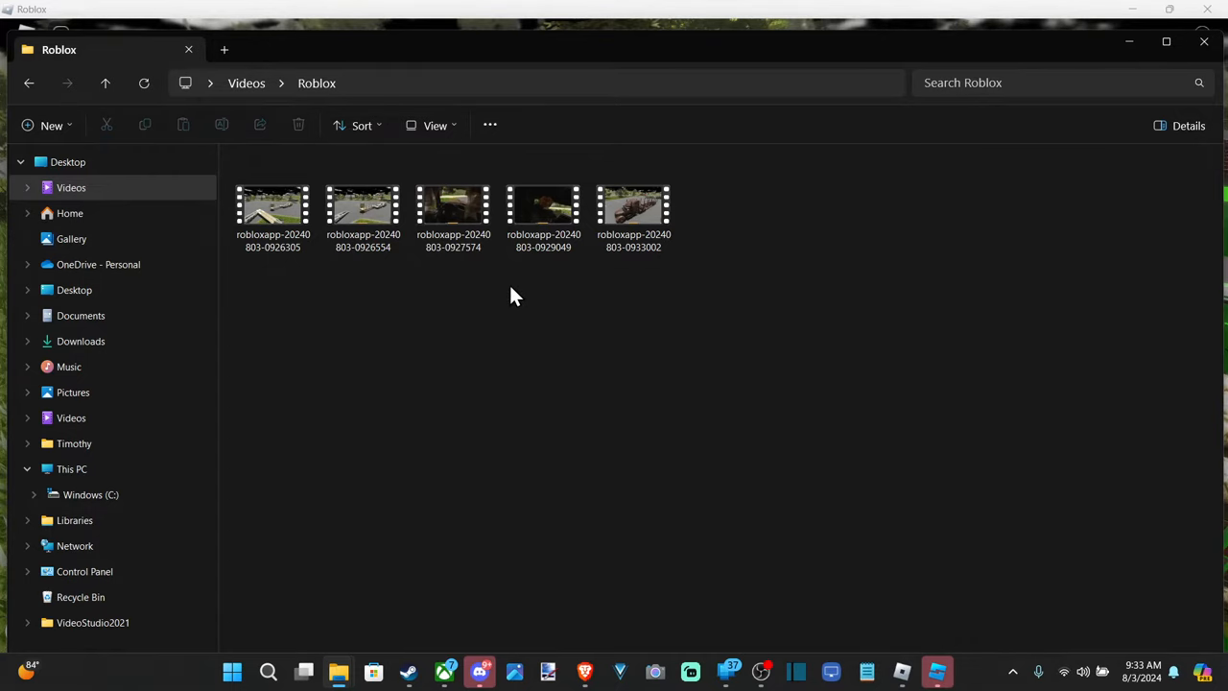
mouse_move(911, 54)
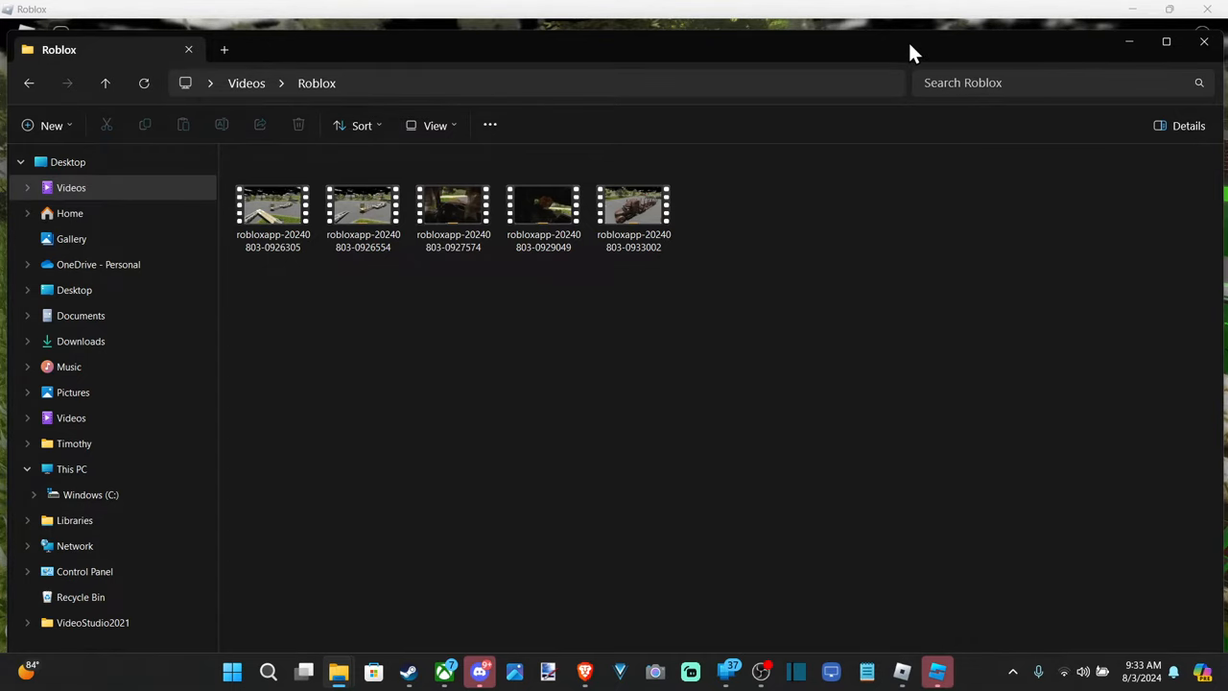